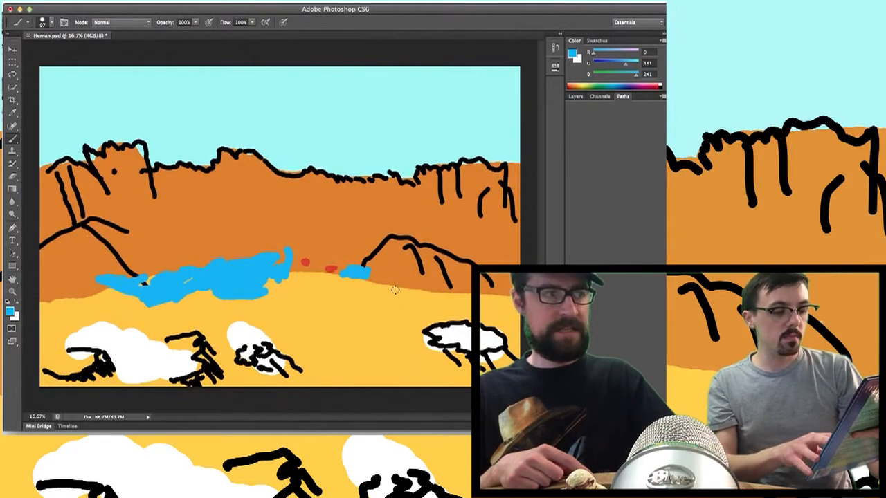
Step: Brush blue strokes across the sand, lengthening the stream toward the lower right and the white rocks
{"action": "left_click_drag", "start_coordinate": [360, 274], "coordinate": [427, 290]}
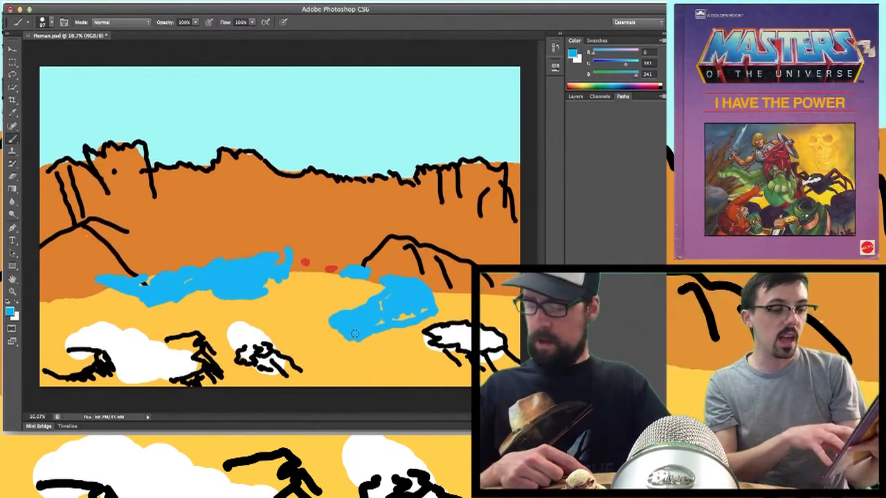
{"action": "left_click_drag", "start_coordinate": [353, 332], "coordinate": [318, 349]}
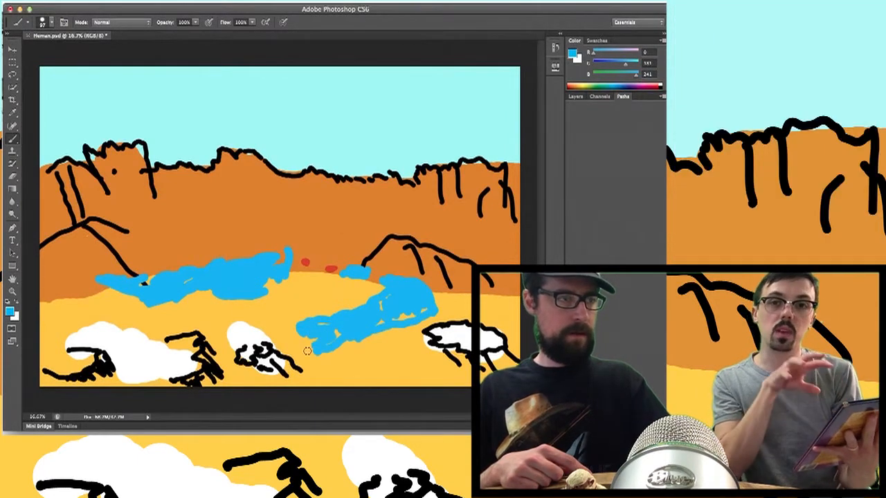
{"action": "left_click_drag", "start_coordinate": [305, 349], "coordinate": [277, 330]}
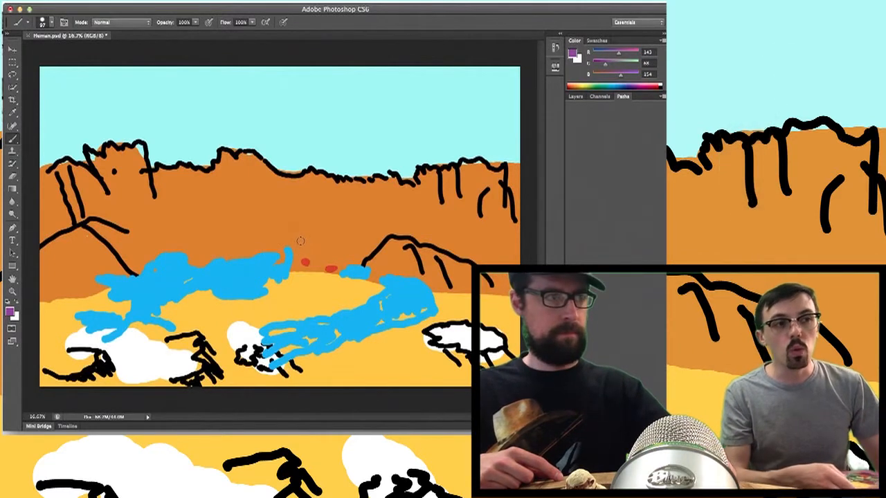
Step: Brush an arching purple outline for the figure rising above the water
{"action": "left_click_drag", "start_coordinate": [274, 260], "coordinate": [346, 208]}
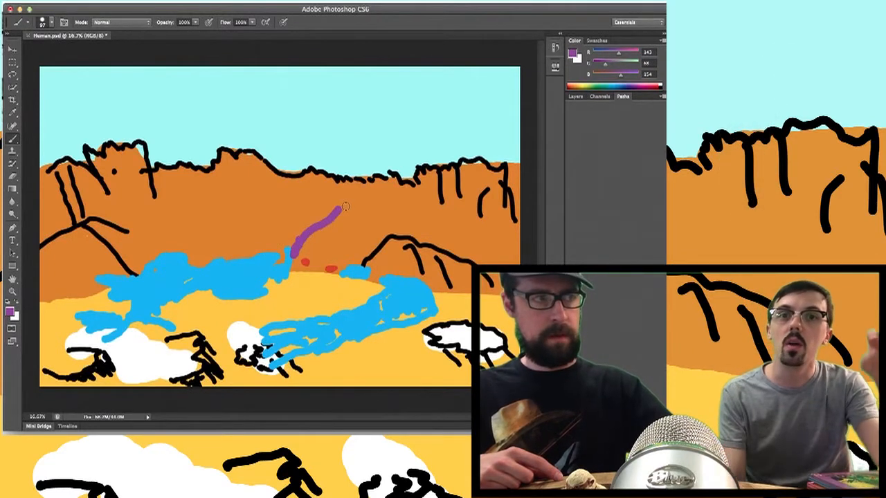
{"action": "left_click_drag", "start_coordinate": [321, 207], "coordinate": [362, 262]}
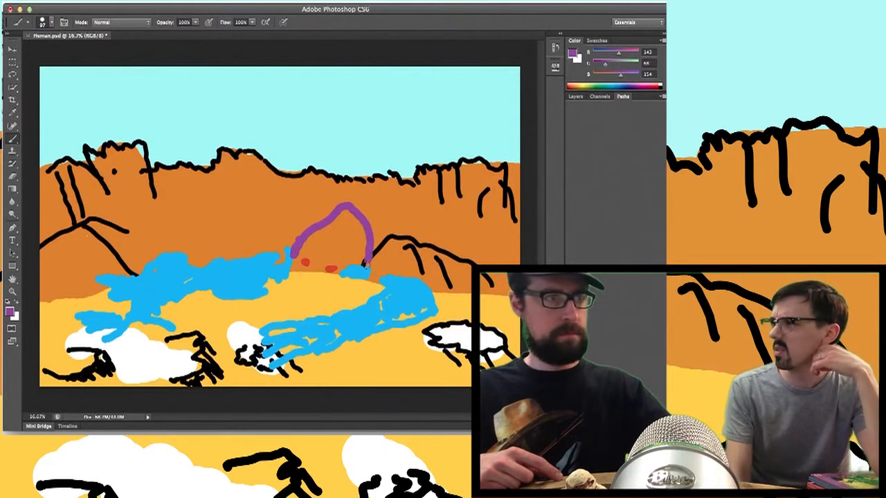
{"action": "left_click_drag", "start_coordinate": [367, 260], "coordinate": [315, 307]}
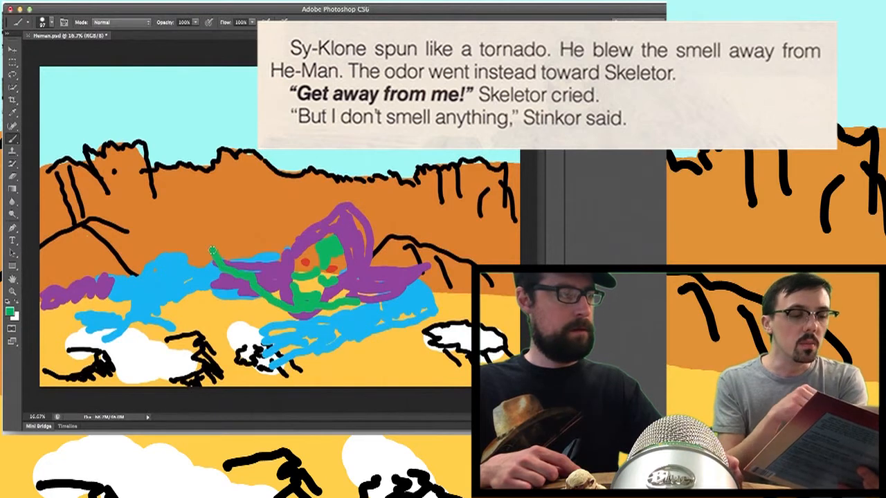
Step: Paint green over the figure's face and start a green smell swirl above it
{"action": "left_click_drag", "start_coordinate": [214, 249], "coordinate": [246, 220]}
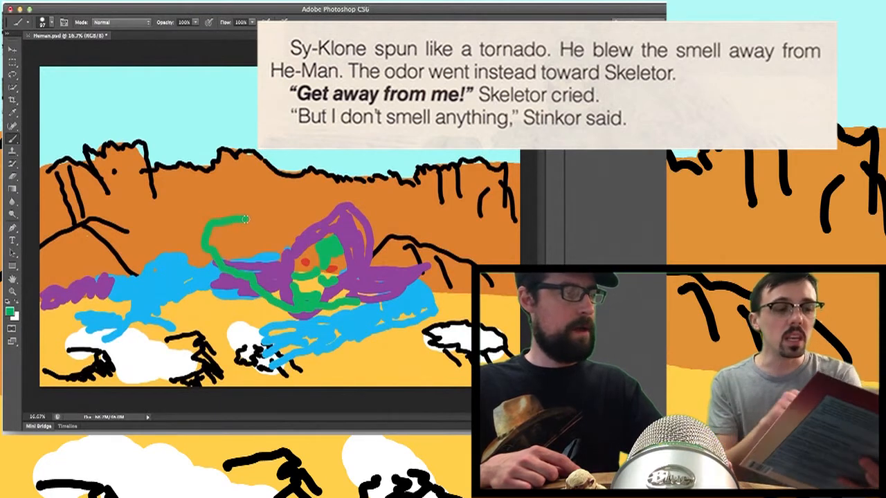
{"action": "left_click_drag", "start_coordinate": [229, 220], "coordinate": [329, 205]}
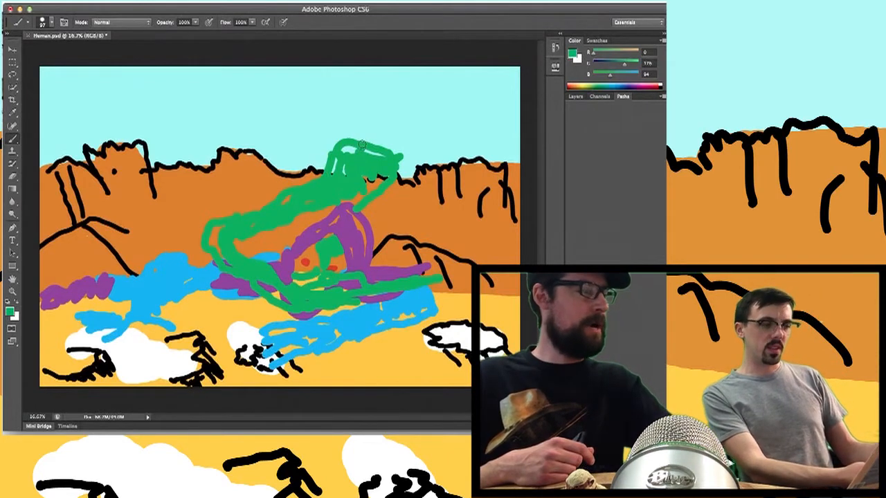
Step: Add another large green smell swirl rising into the canyon sky
{"action": "left_click_drag", "start_coordinate": [387, 159], "coordinate": [385, 125]}
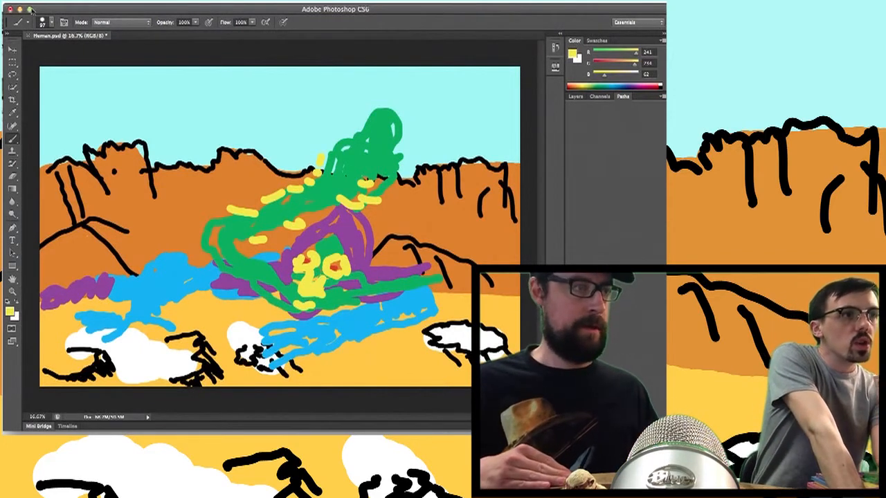
Step: Bring up the Brush Preset picker for brush size and hardness
{"action": "left_click", "coordinate": [54, 22]}
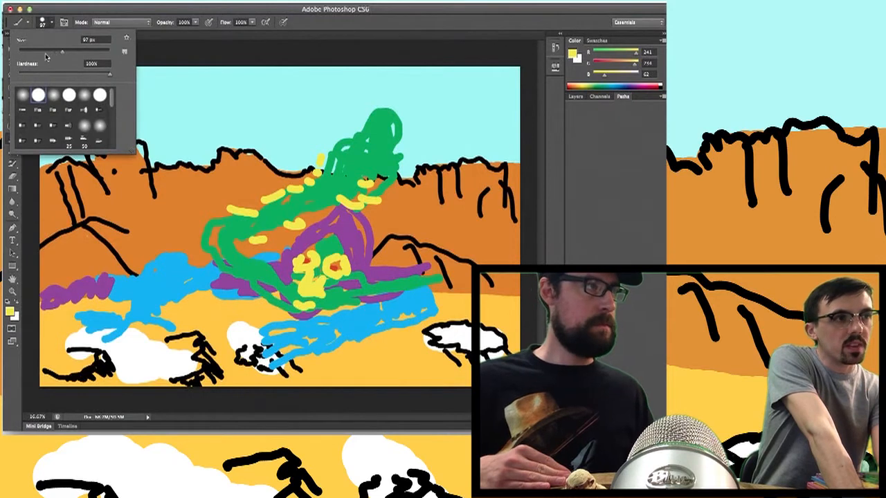